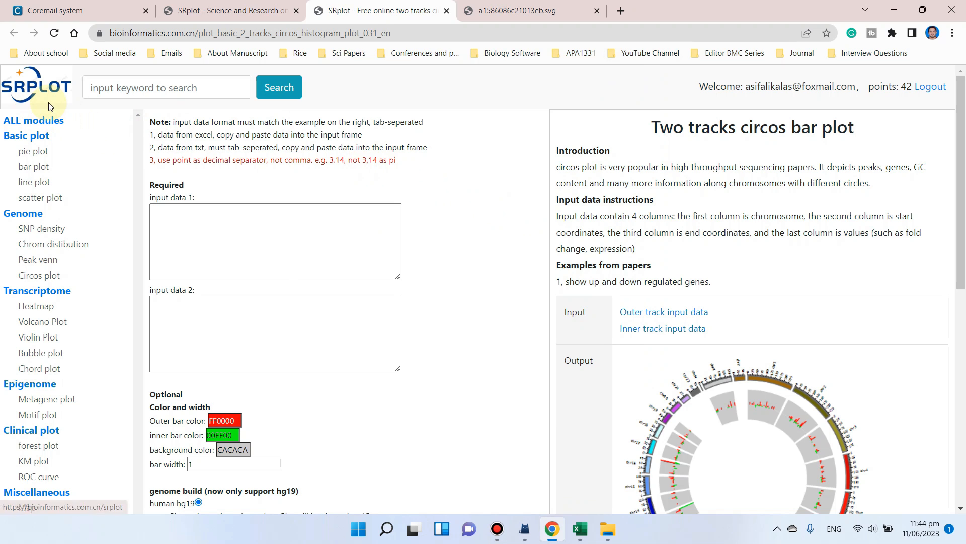
mouse_move(43, 100)
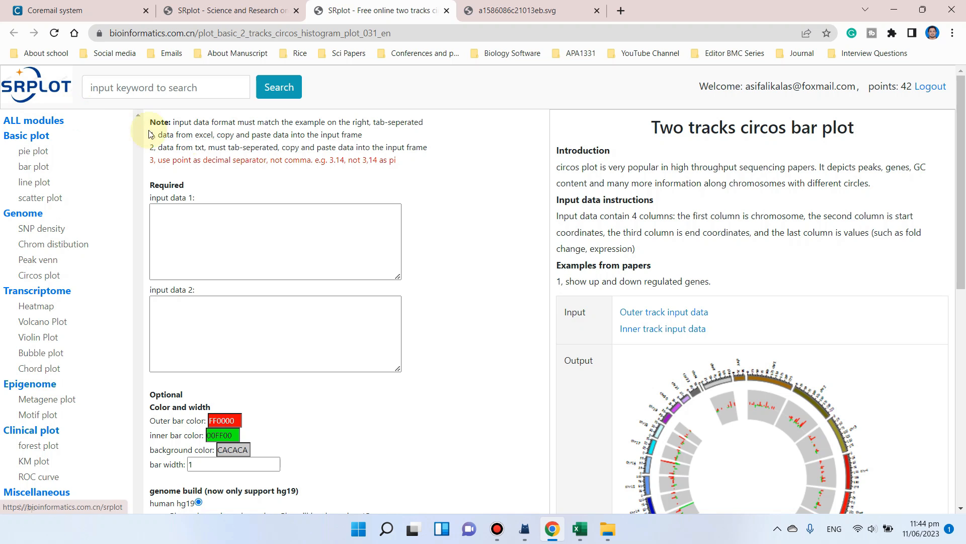
mouse_move(797, 146)
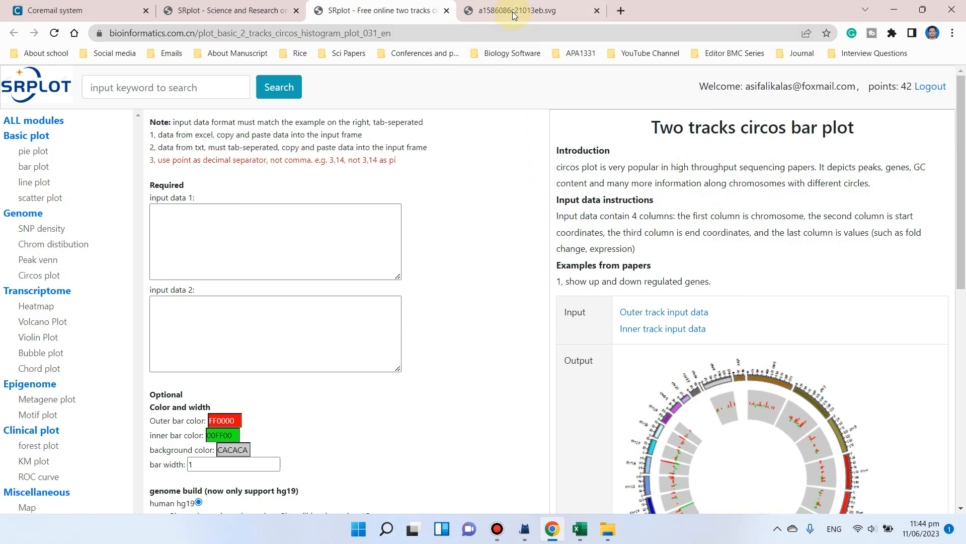
Review the downloaded circos SVG's chromosome ring and bars, then return to the SRplot gallery
click(516, 11)
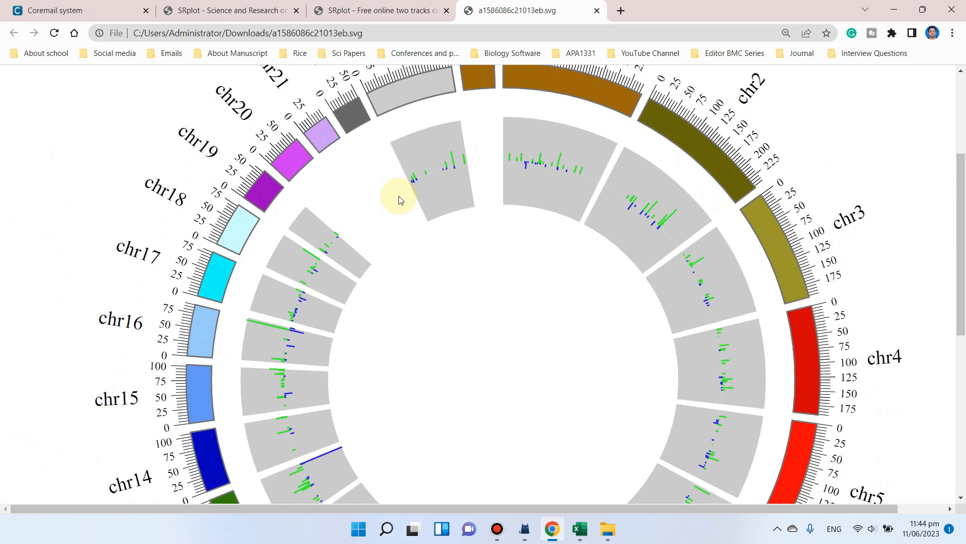
mouse_move(388, 196)
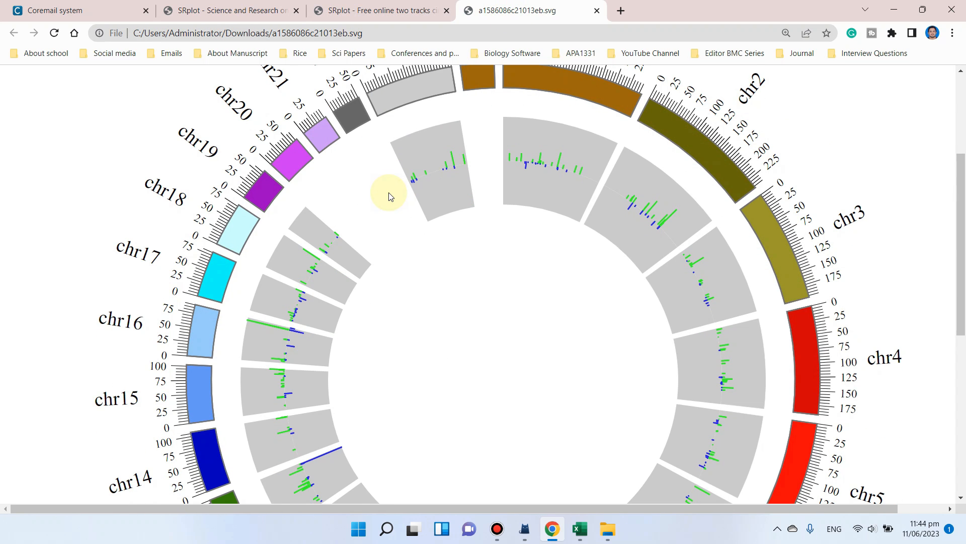
scroll(down, 3)
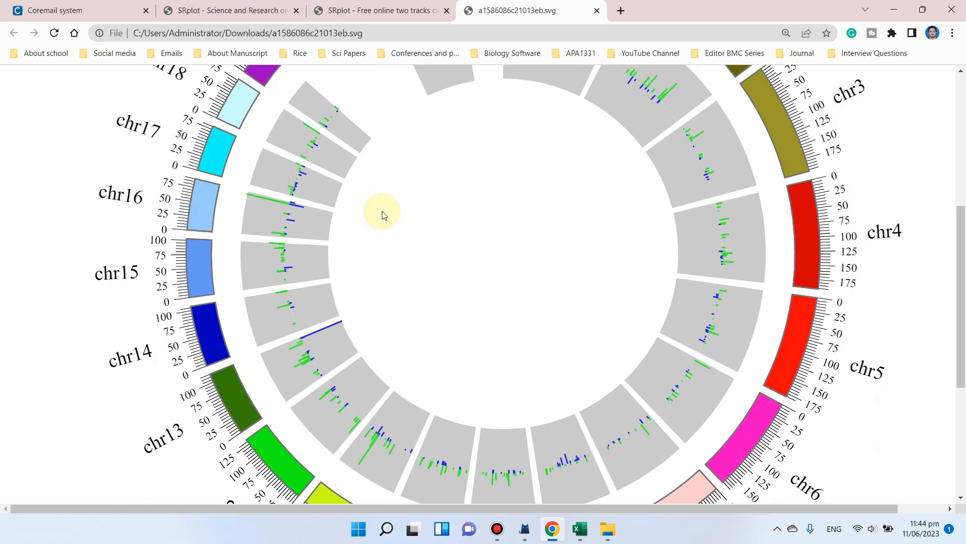
mouse_move(191, 221)
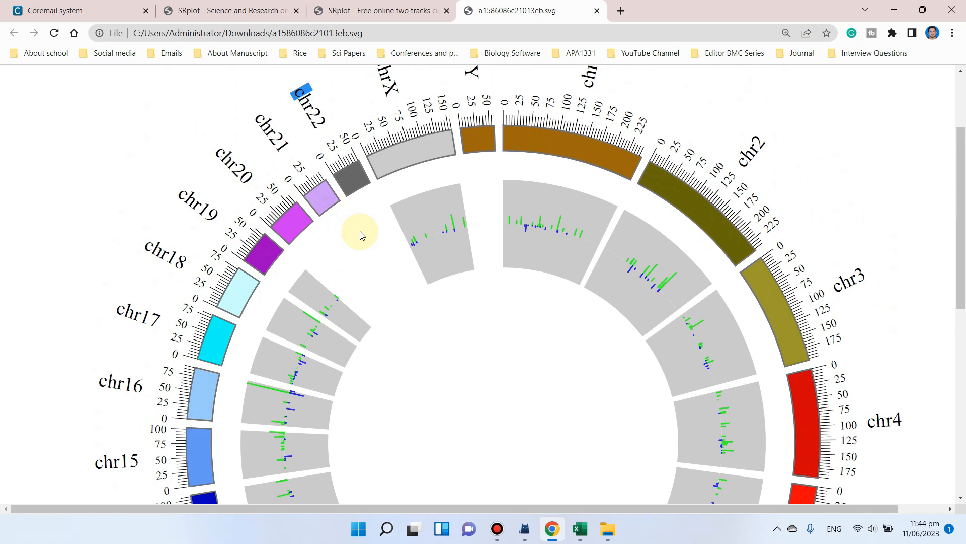
scroll(down, 3)
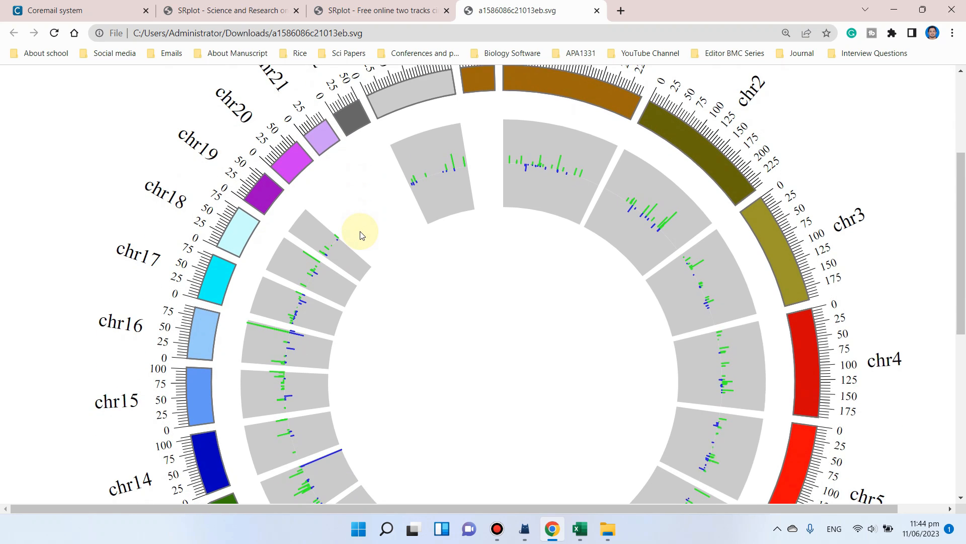
click(381, 10)
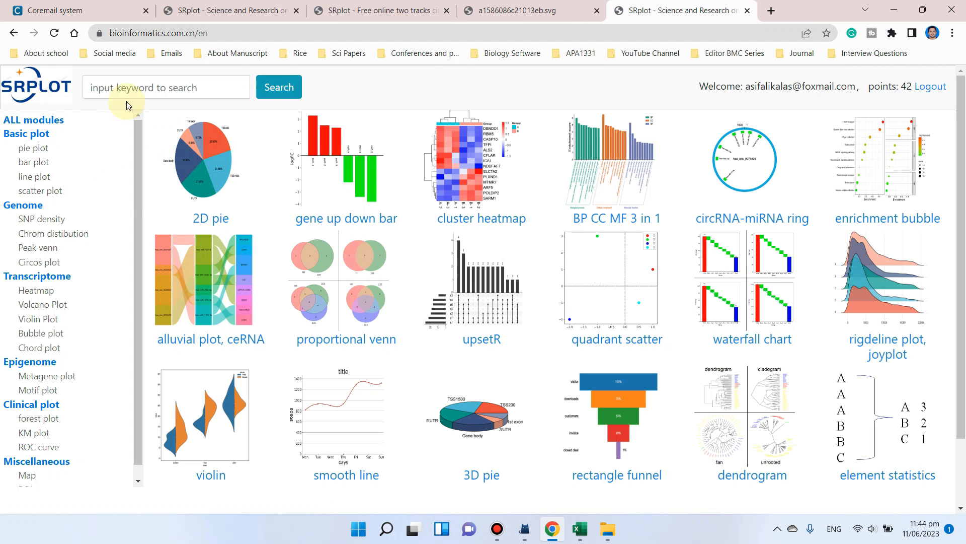
Search 'circos' and load the Two tracks circos bar plot page with input data 1 ready for pasting
text(c)
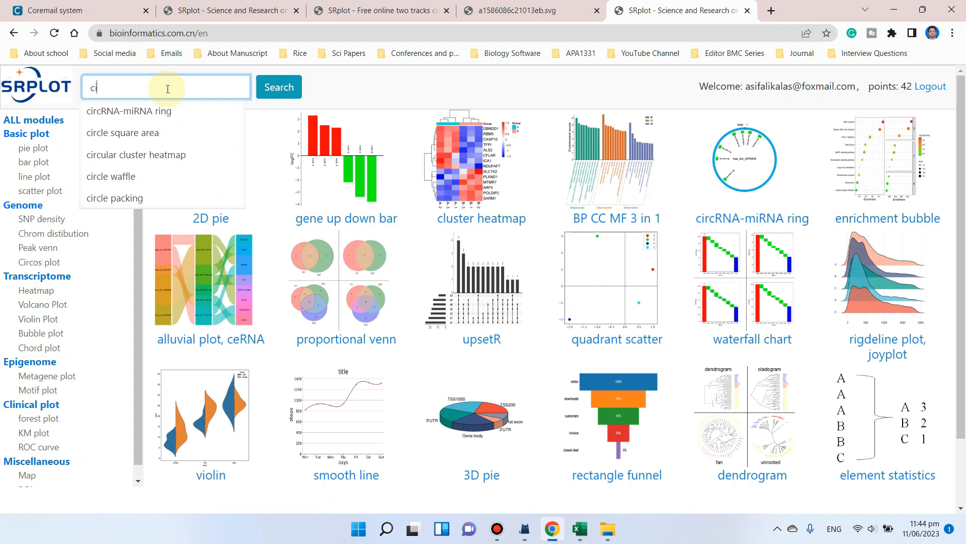
text(ircos)
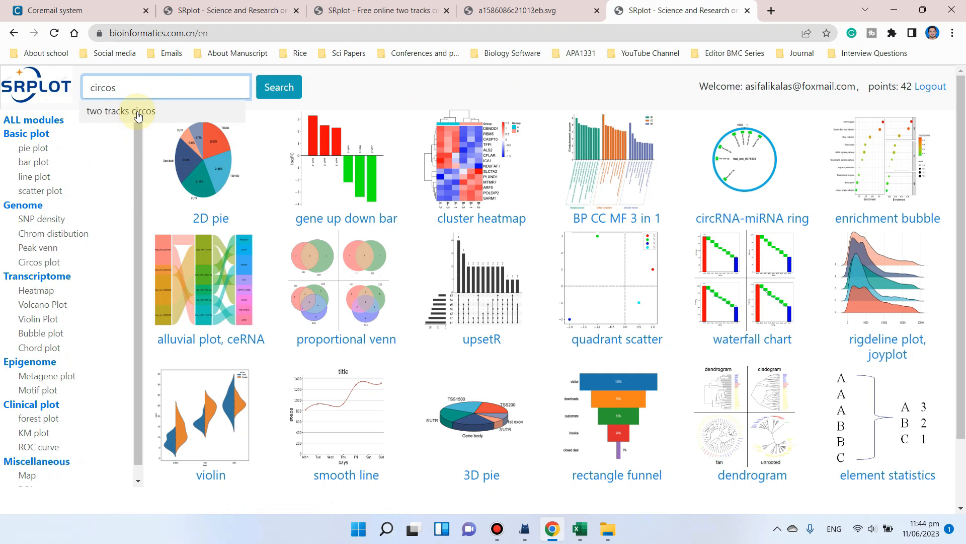
click(121, 111)
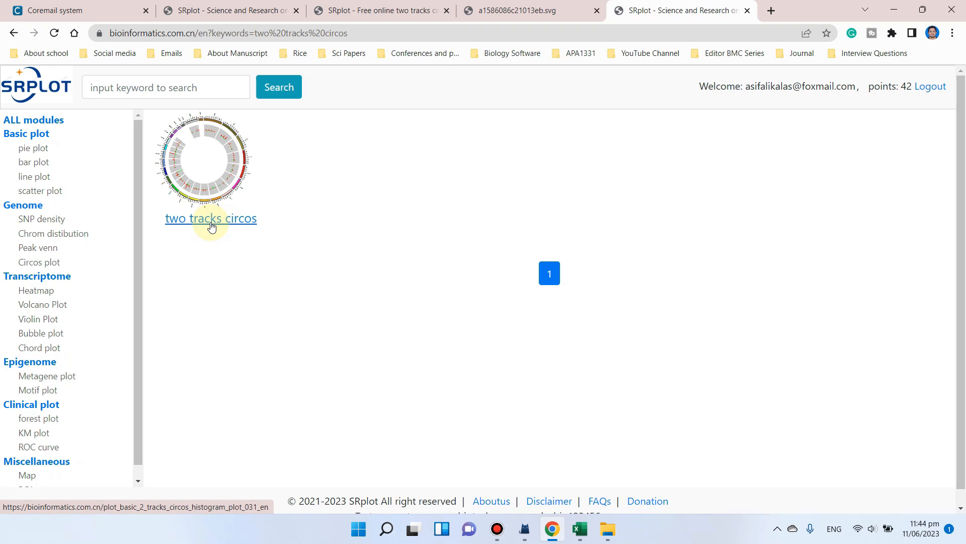
click(210, 218)
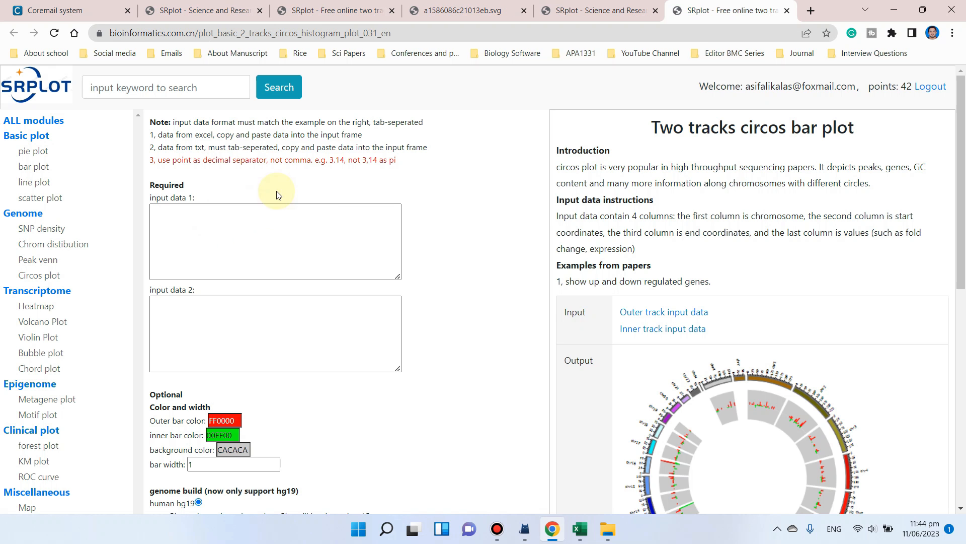
mouse_move(92, 192)
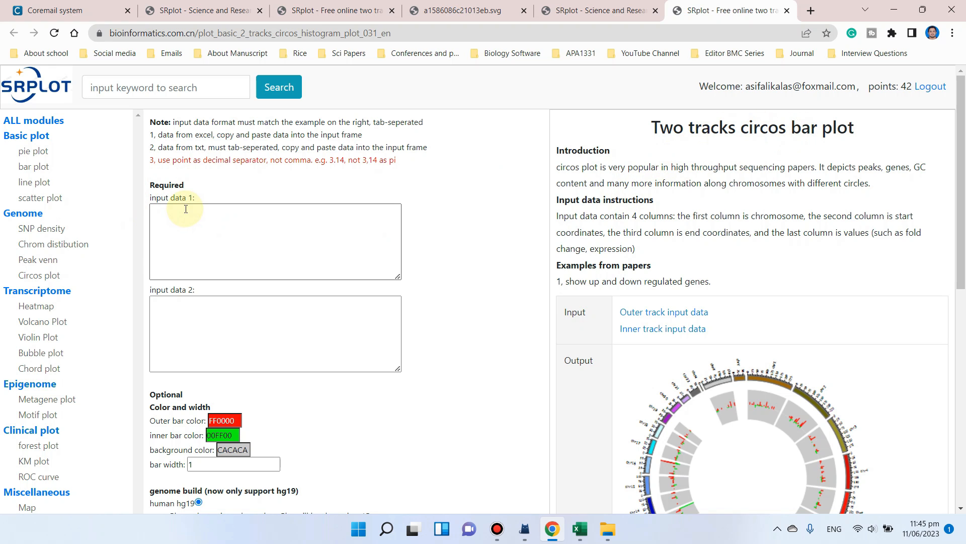
click(273, 241)
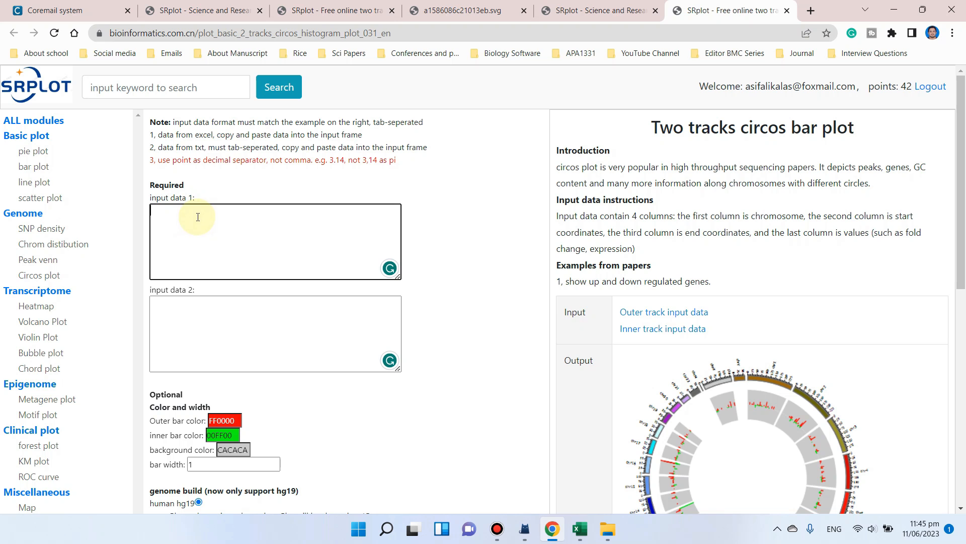
scroll(down, 3)
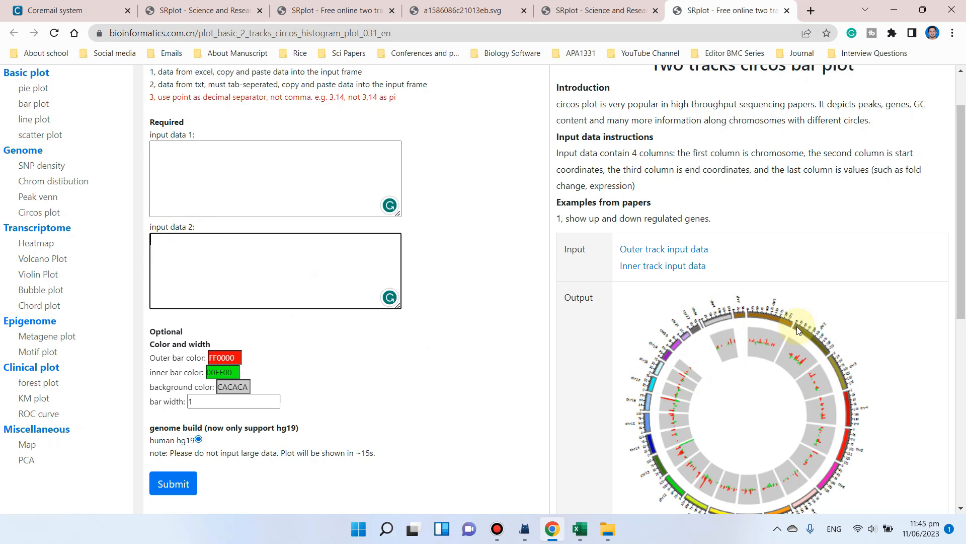
mouse_move(796, 381)
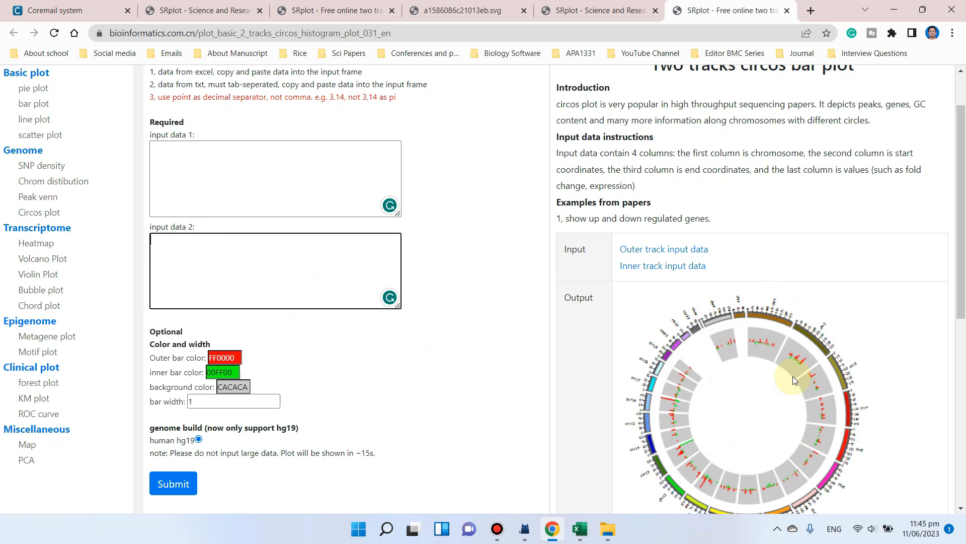
mouse_move(576, 529)
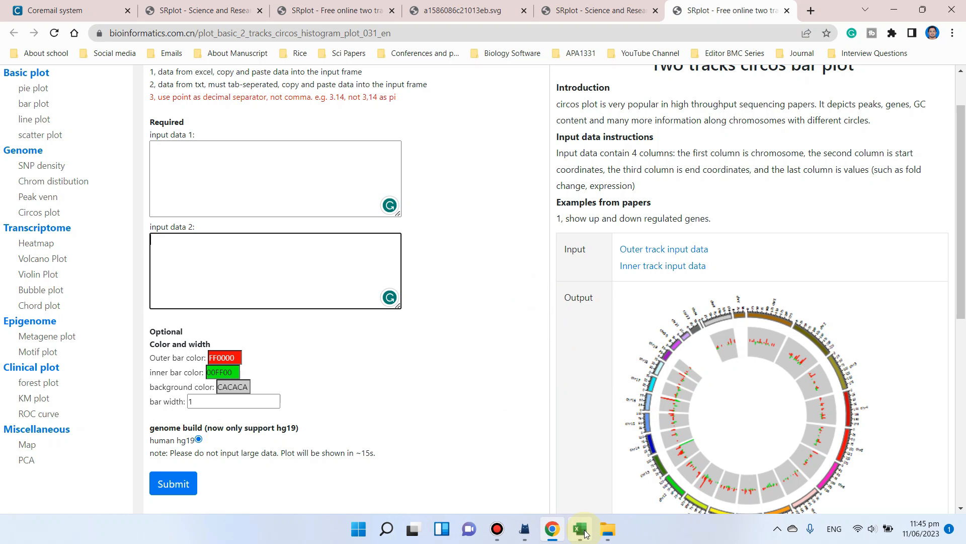
Inspect the Outer track sheet's chromosome, start coordinate and value columns in Excel
click(579, 528)
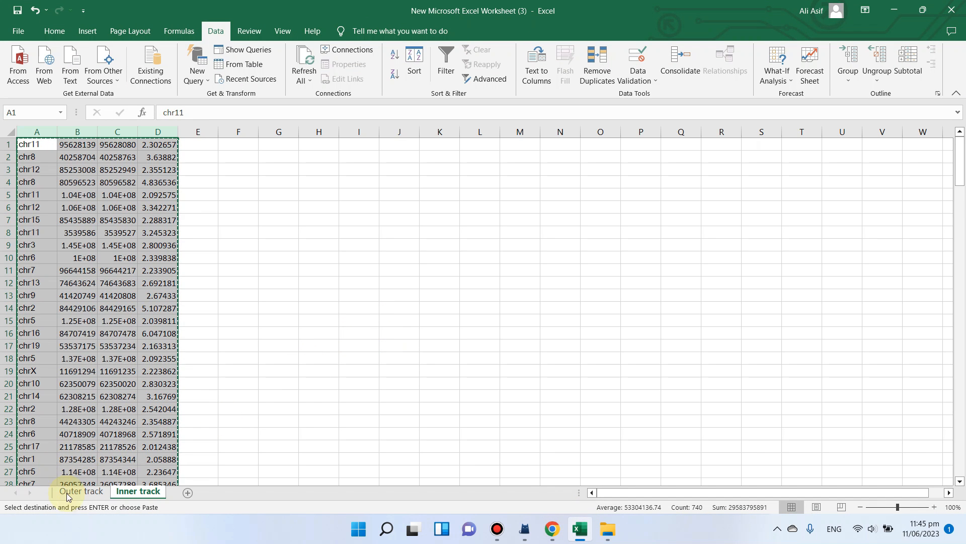
click(81, 490)
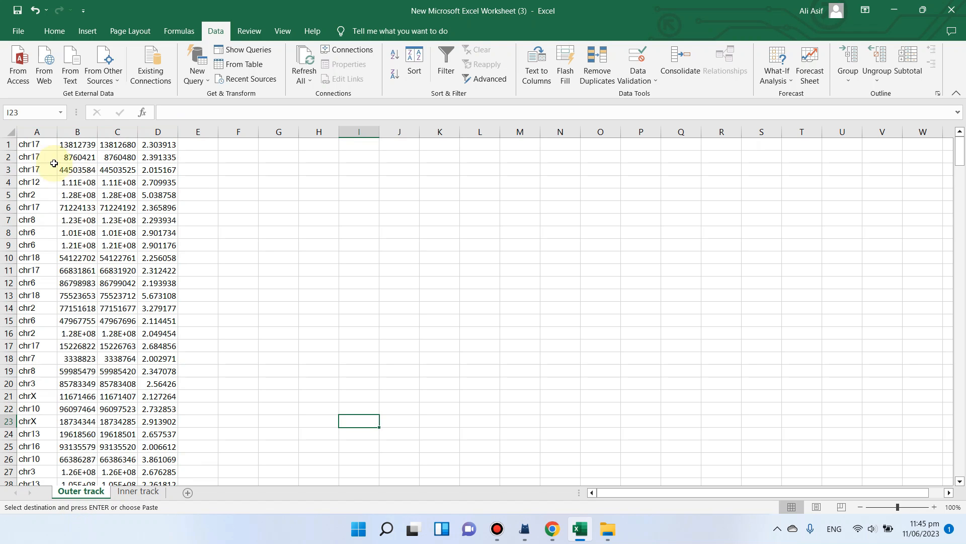
click(117, 144)
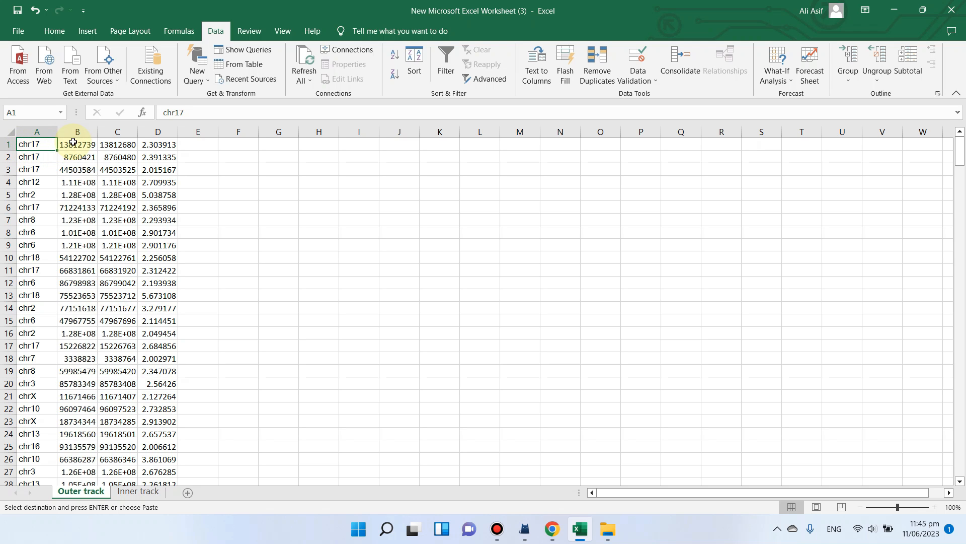
click(77, 144)
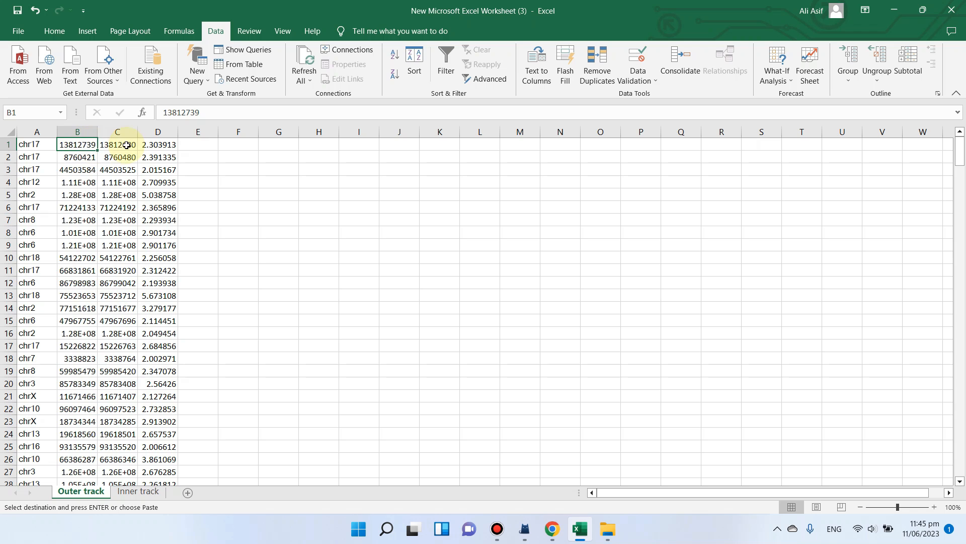
click(117, 144)
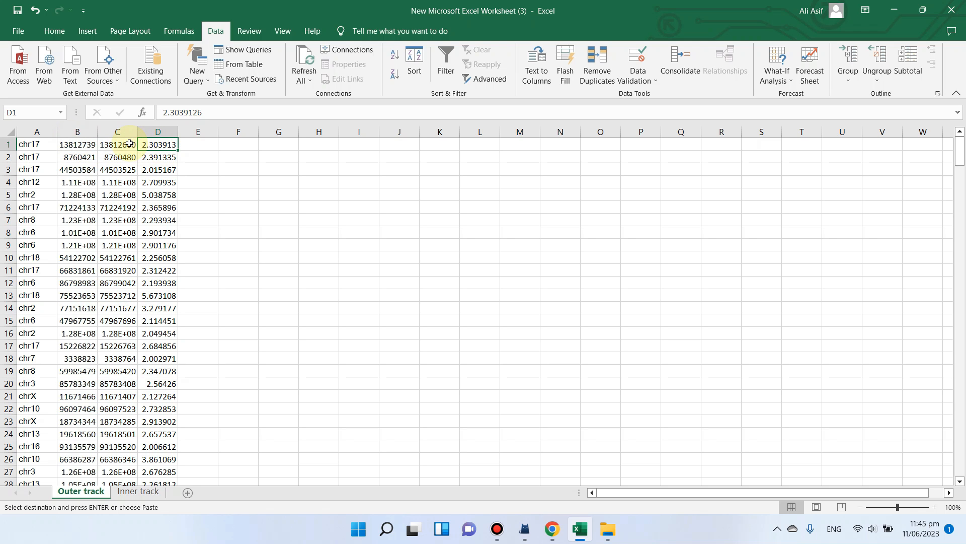
scroll(down, 3)
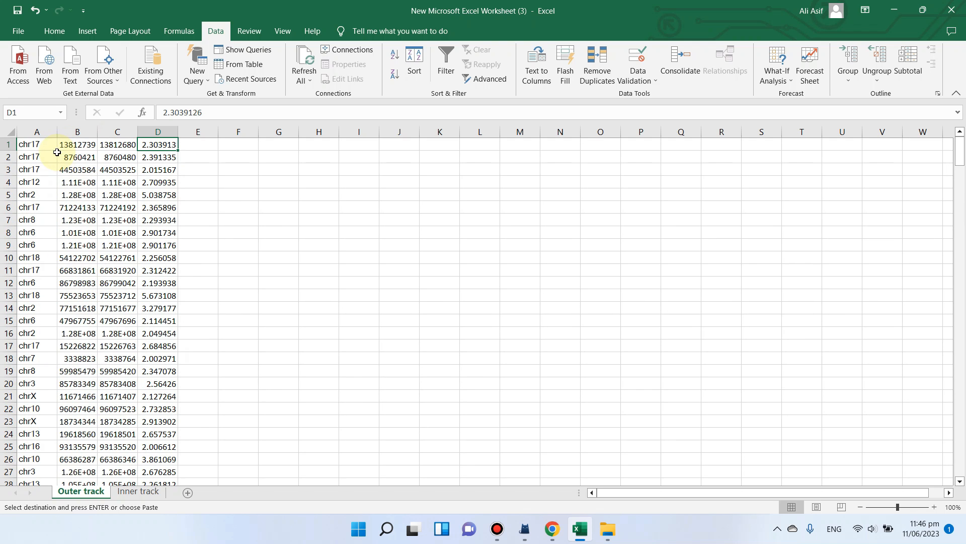
click(78, 144)
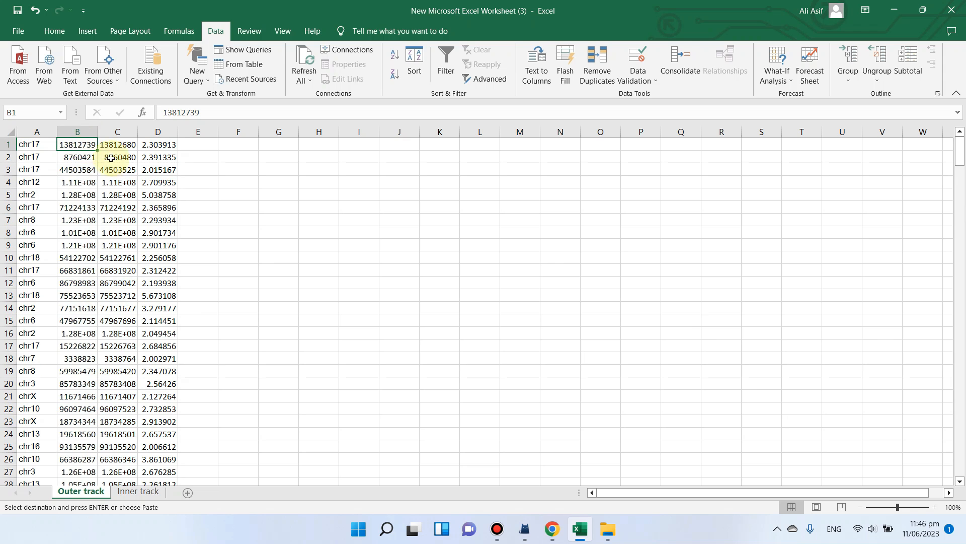
click(158, 144)
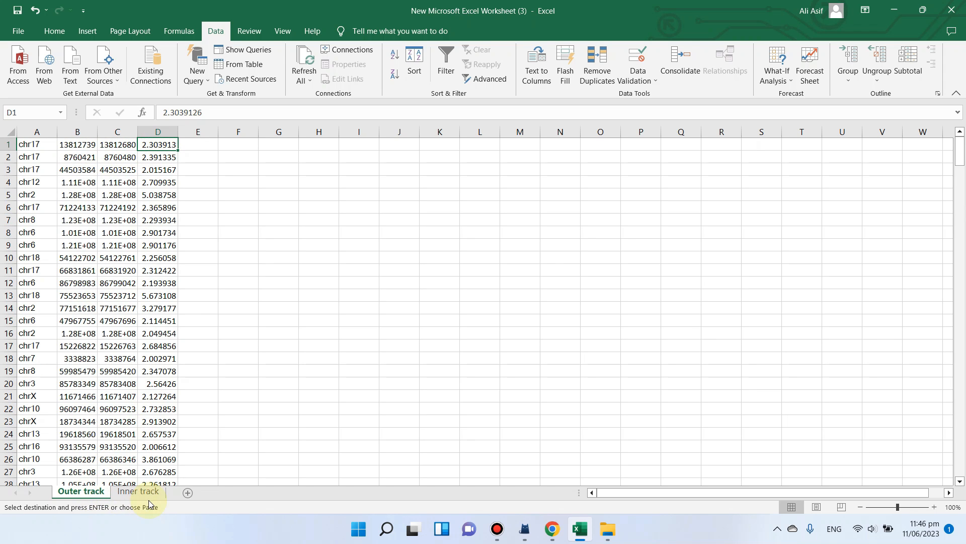
Copy the Outer track columns A–D, then move to the Inner track sheet for its data
click(138, 490)
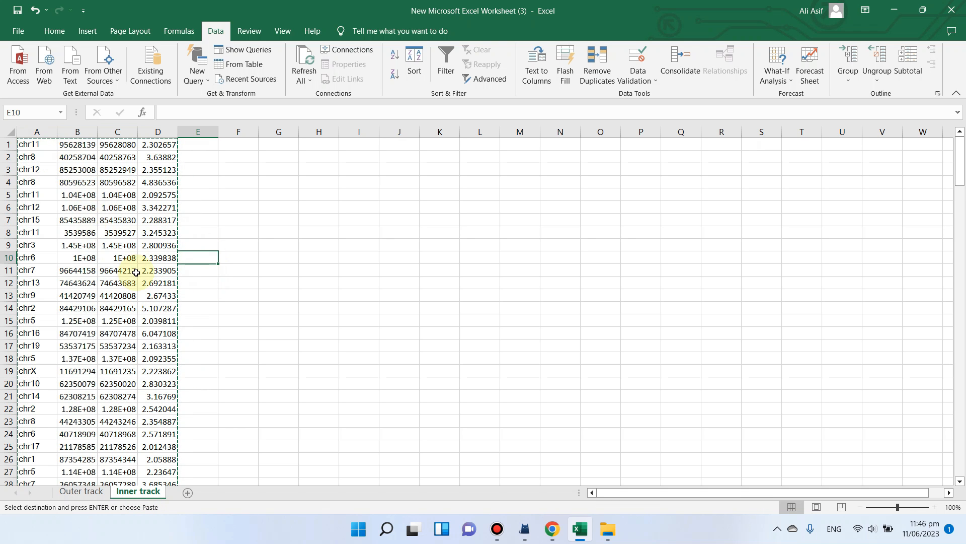
click(81, 491)
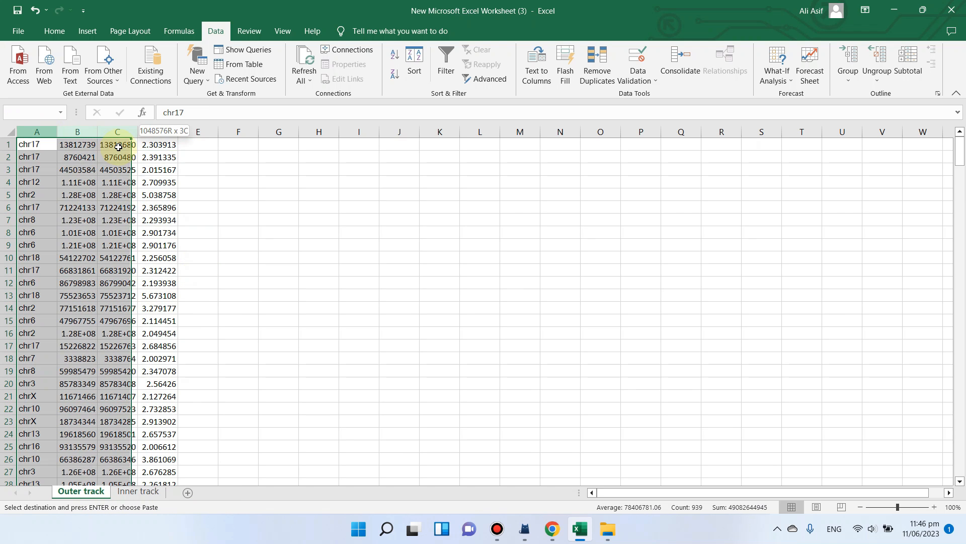
right_click(77, 131)
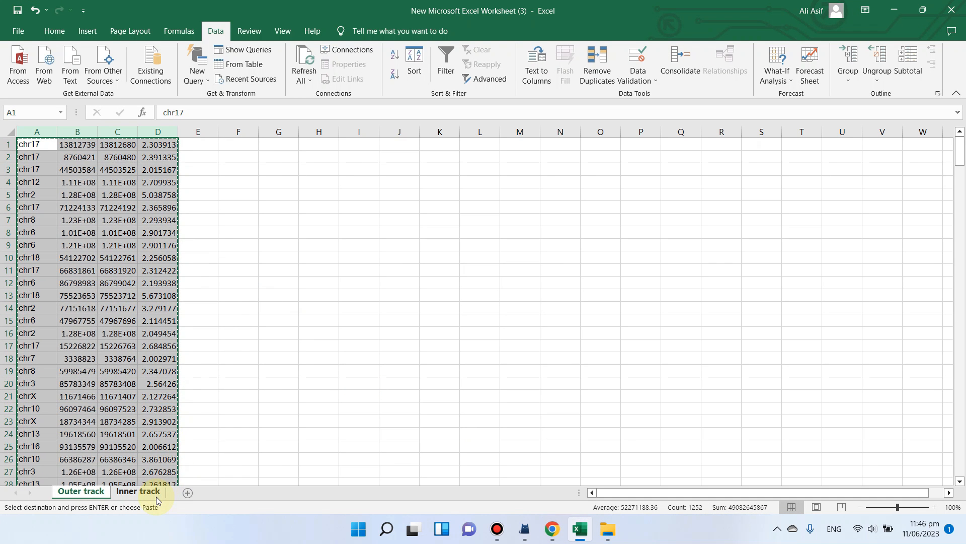
click(138, 490)
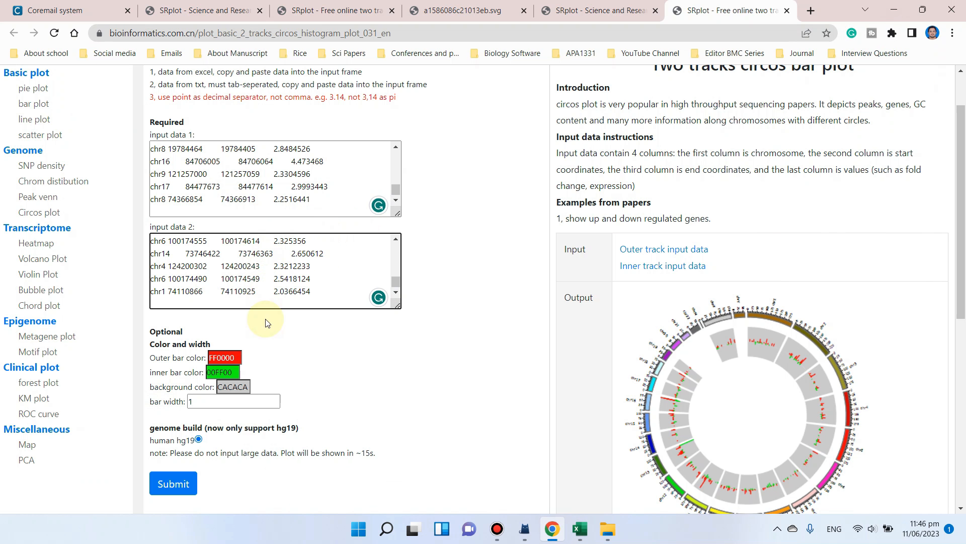
mouse_move(177, 353)
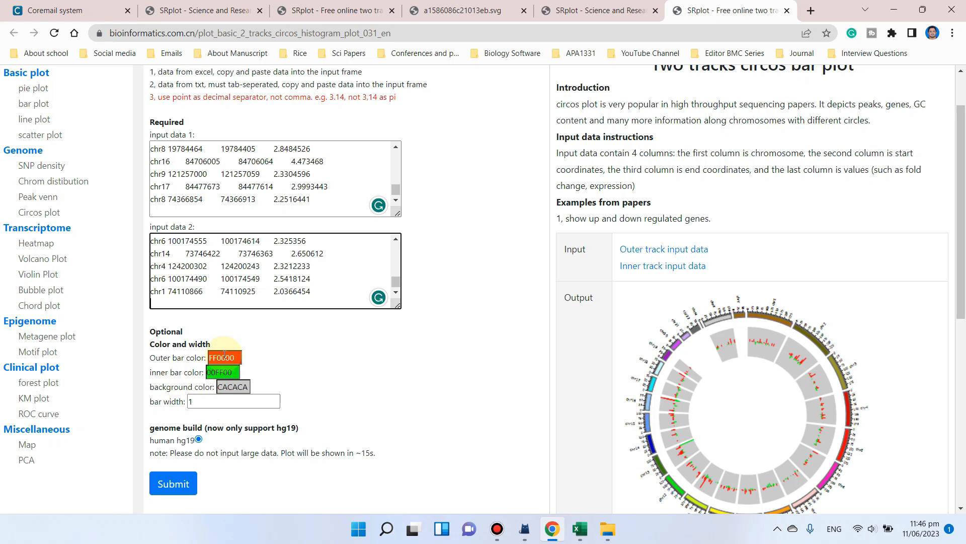
Set the outer bar colour to blue 1B43FF and the inner bar colour to orange FF6F17
click(224, 357)
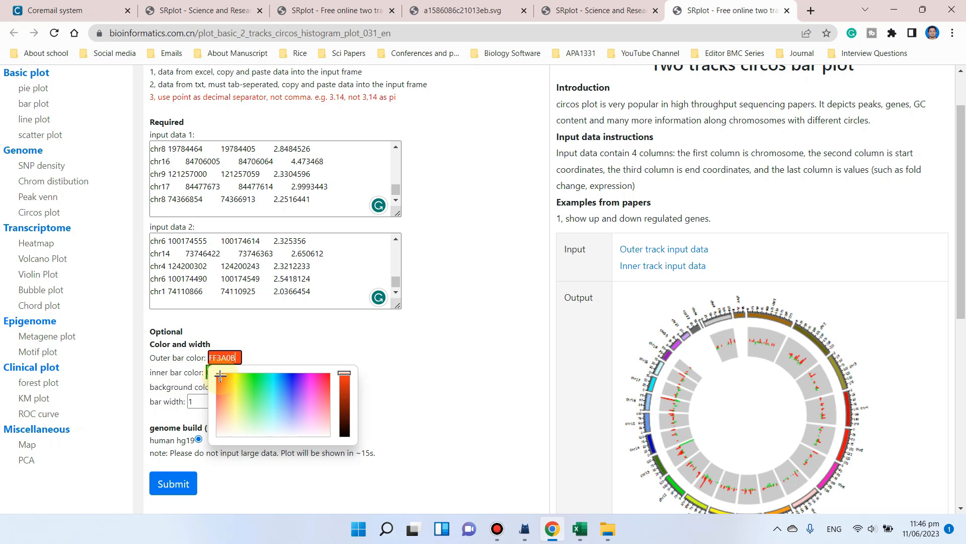
click(250, 380)
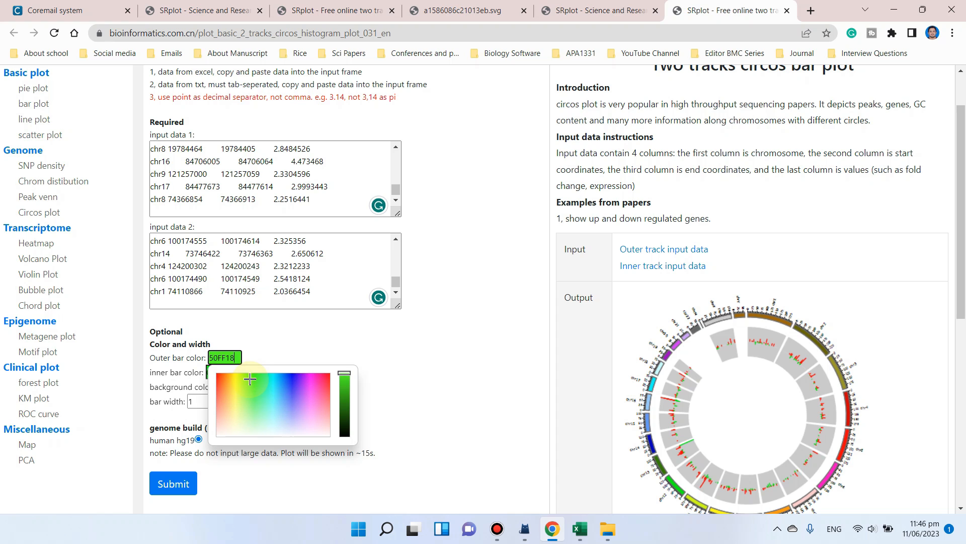
click(289, 379)
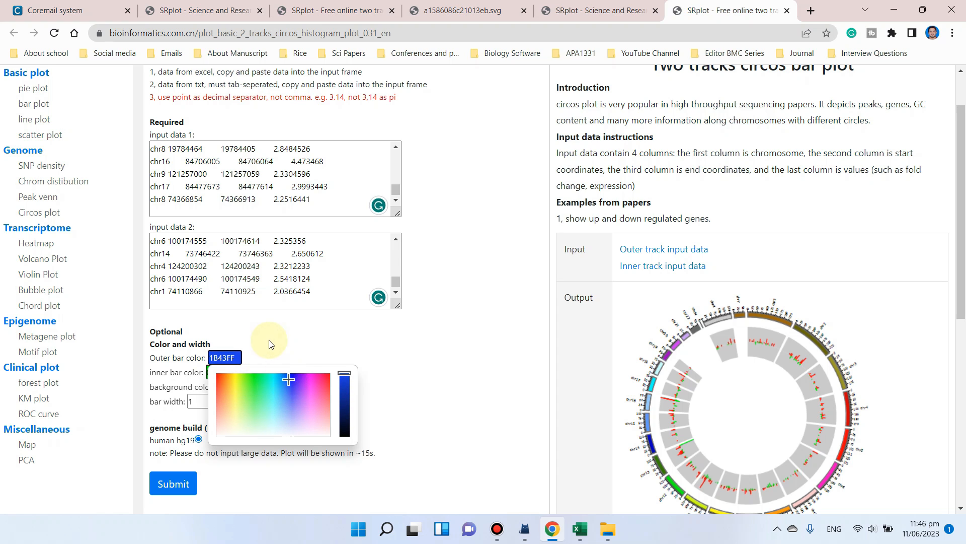
click(224, 371)
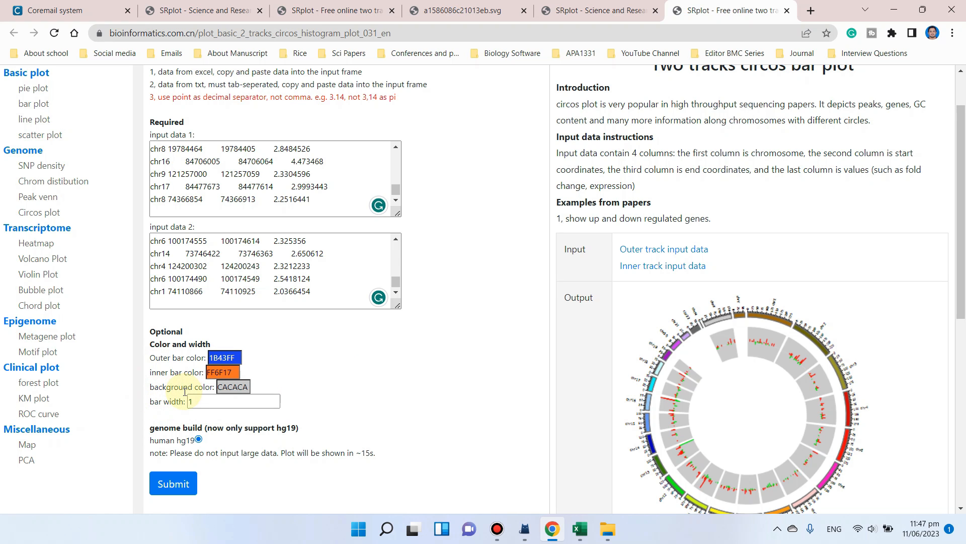
mouse_move(195, 417)
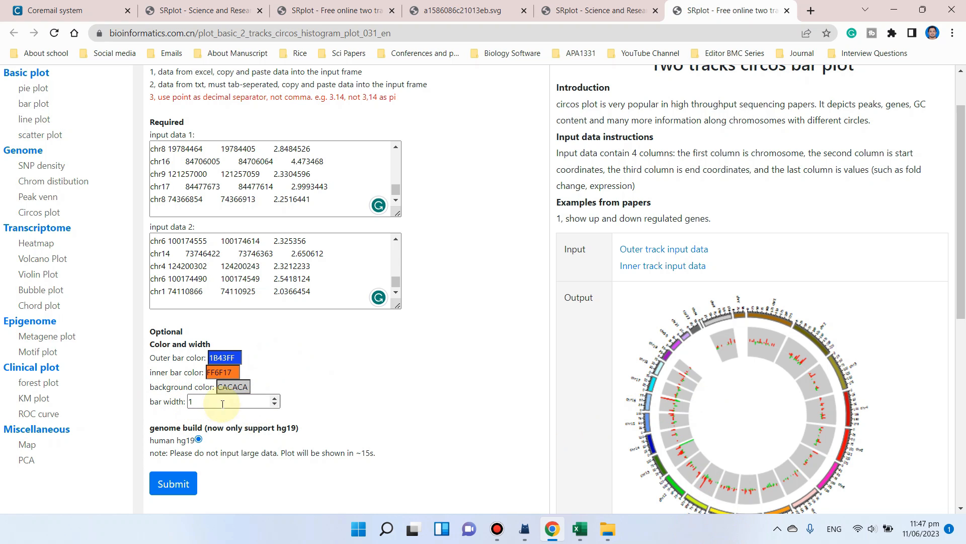
scroll(down, 3)
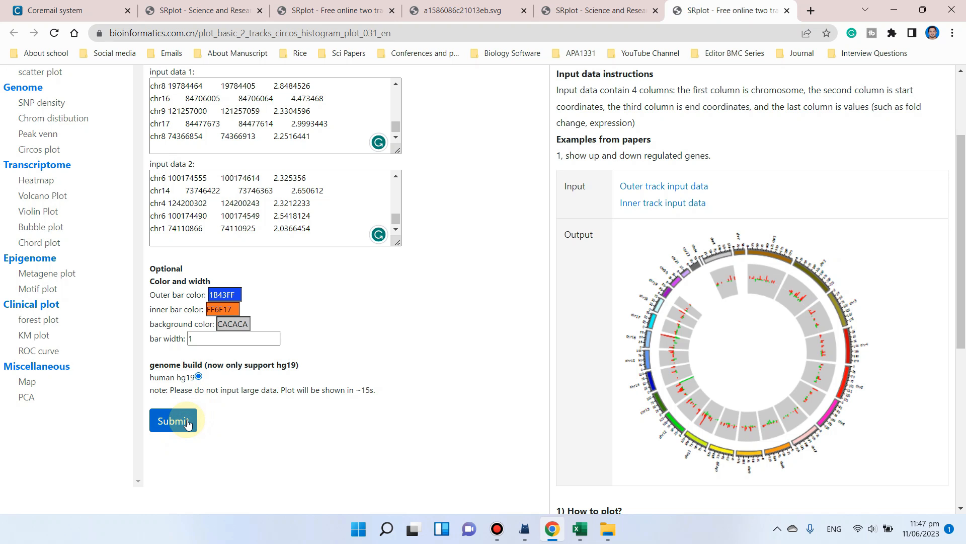
Submit to generate the recoloured circos plot and download it as SVG
click(173, 421)
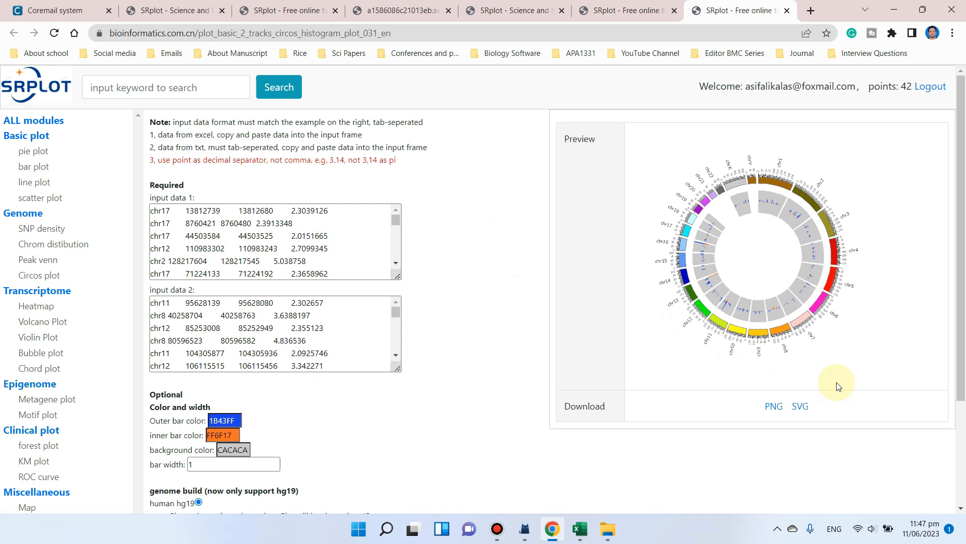
mouse_move(767, 164)
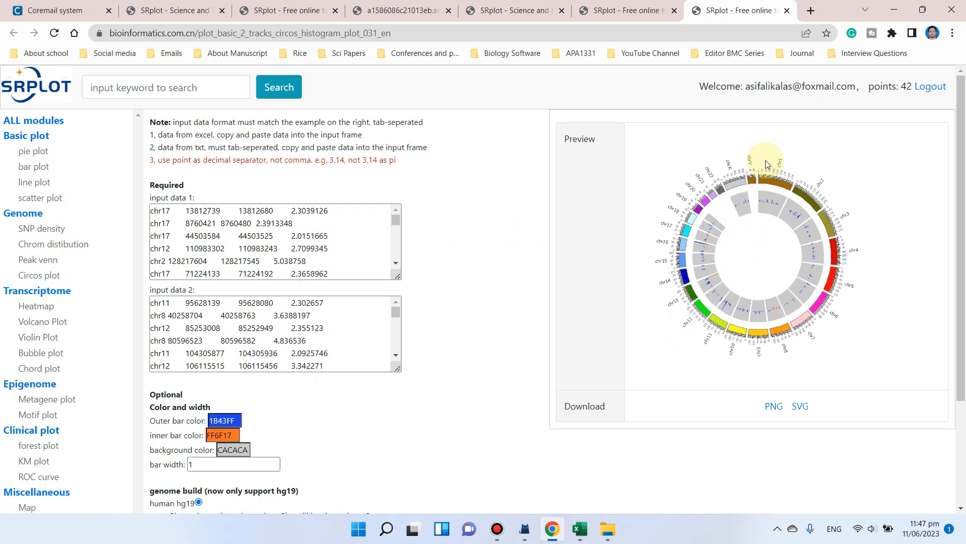
mouse_move(726, 226)
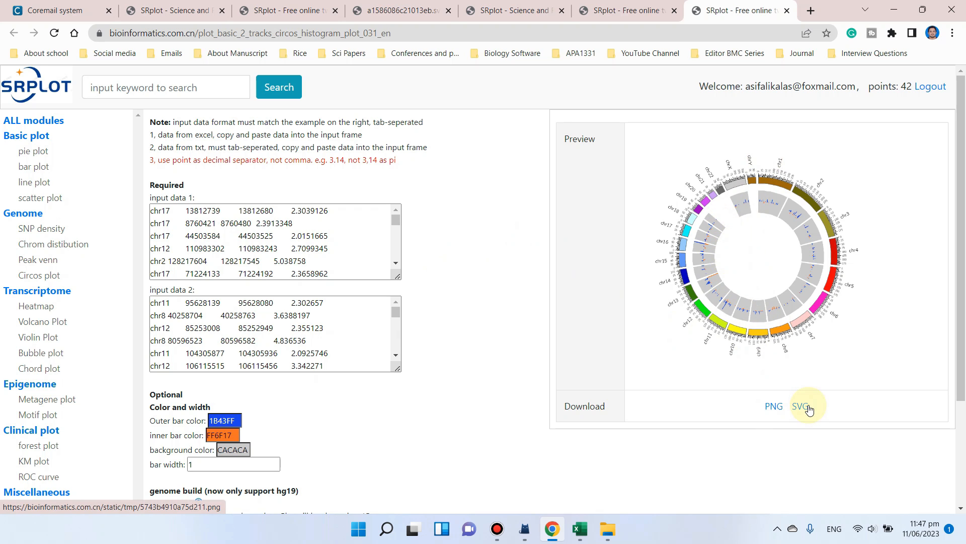
mouse_move(802, 389)
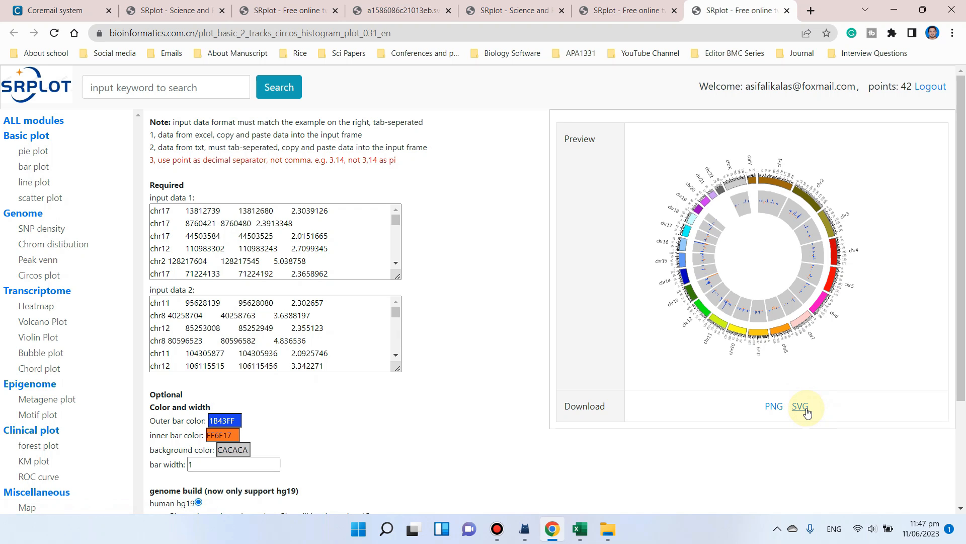
click(800, 405)
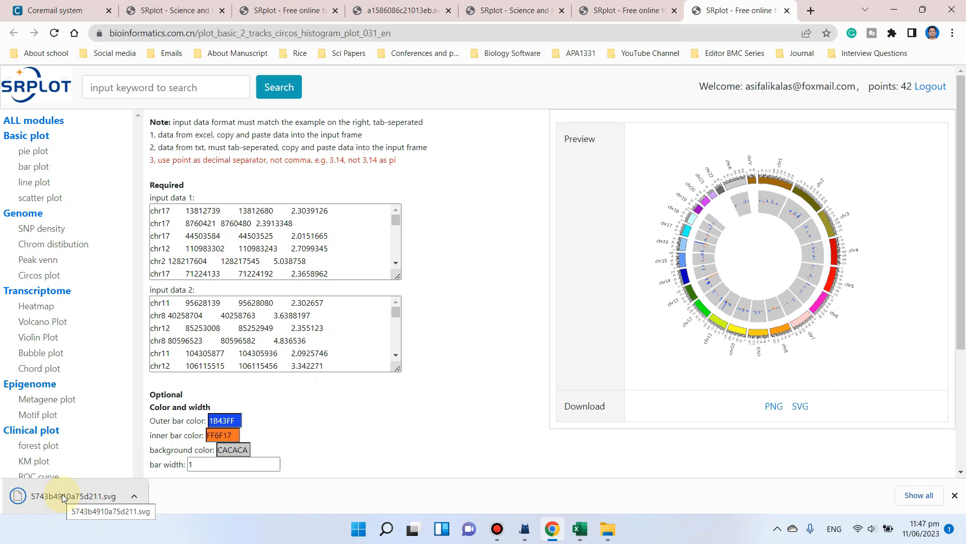
Show the downloaded SVG in its folder and view it in Chrome with blue and orange bars
click(134, 495)
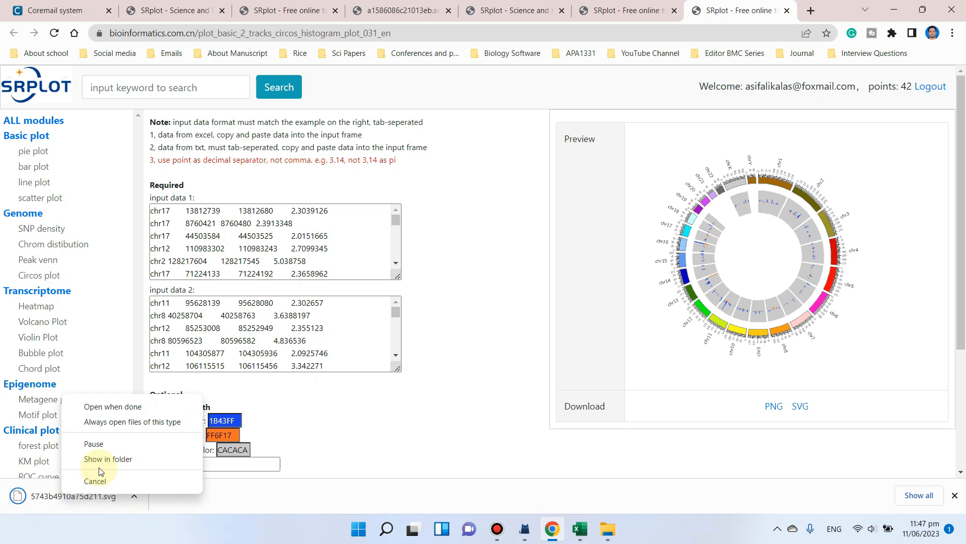
click(108, 460)
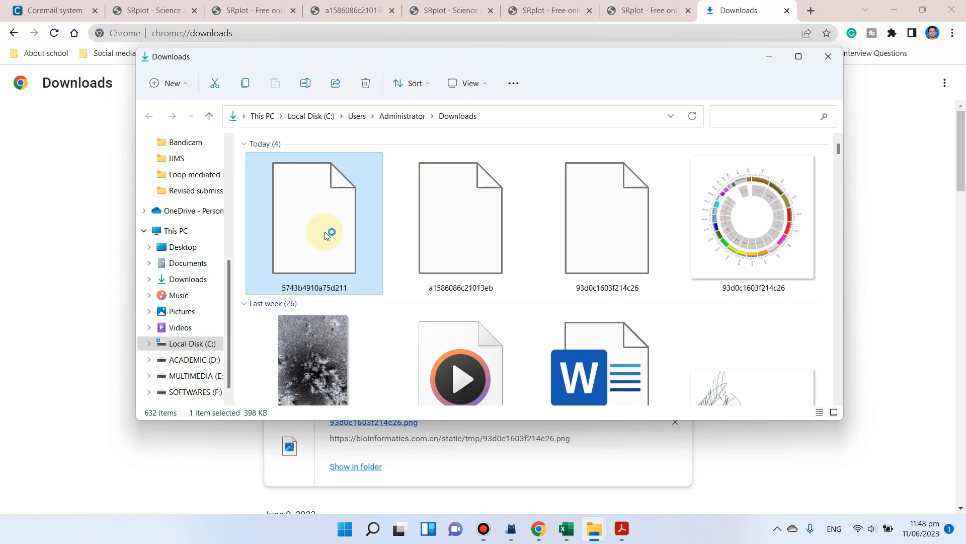
double_click(314, 221)
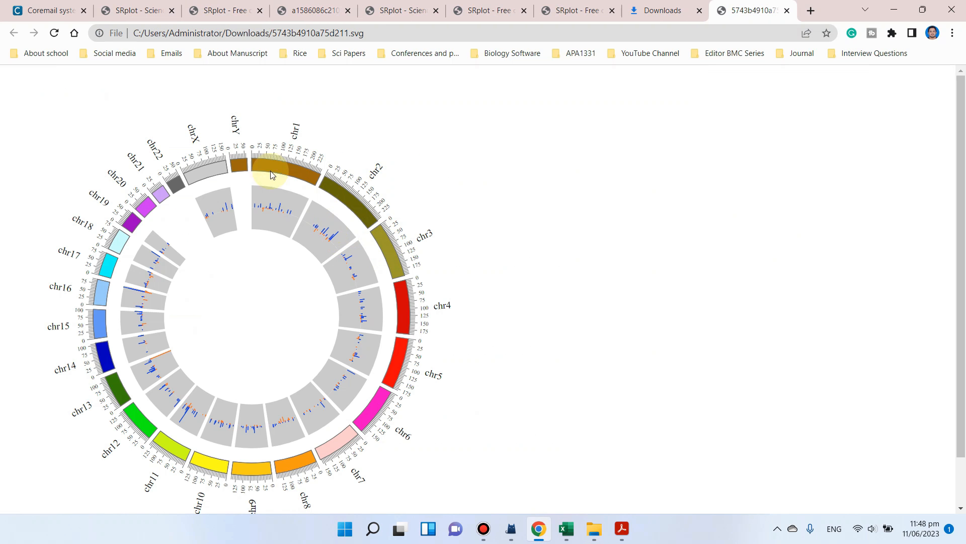
mouse_move(138, 118)
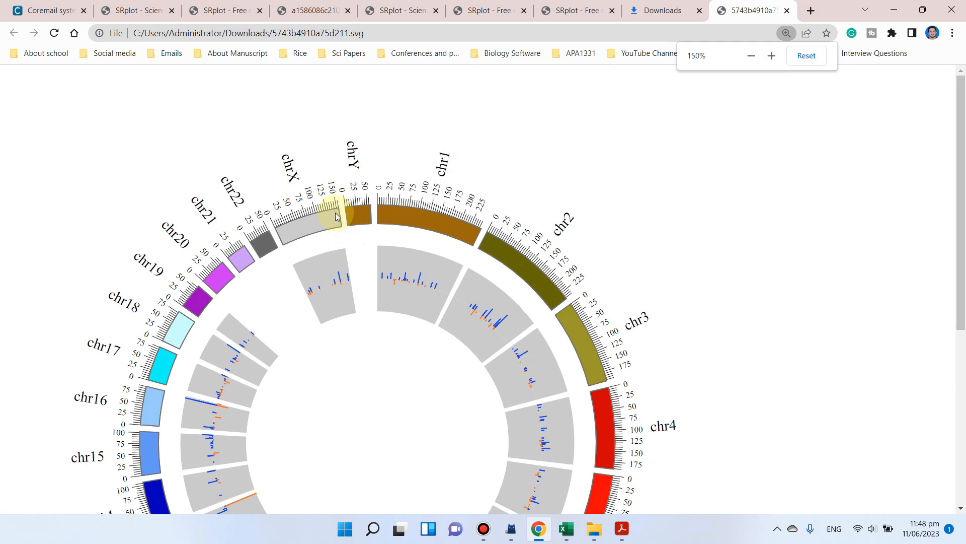
scroll(down, 3)
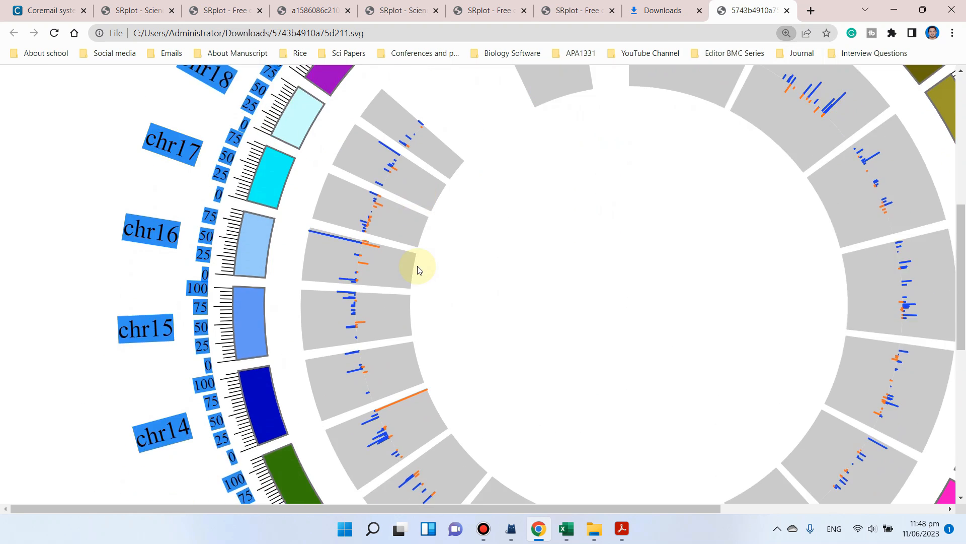